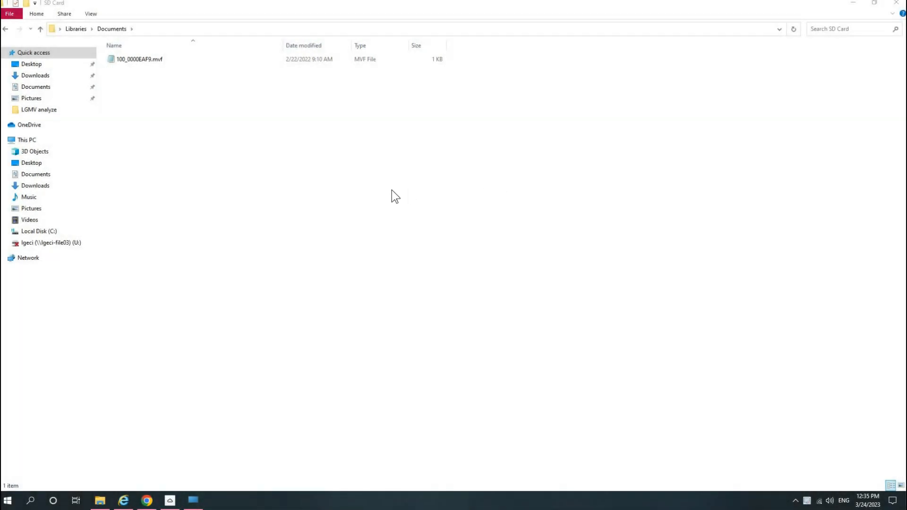
mouse_move(230, 164)
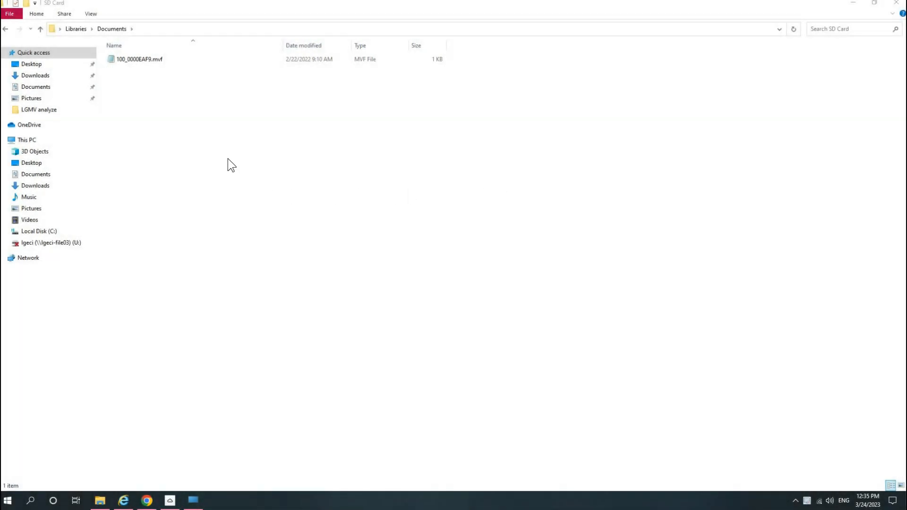
- View 100_0000EAF9.mvf in Notepad to read its model, hex file name and MCU mode entries
left_click(139, 59)
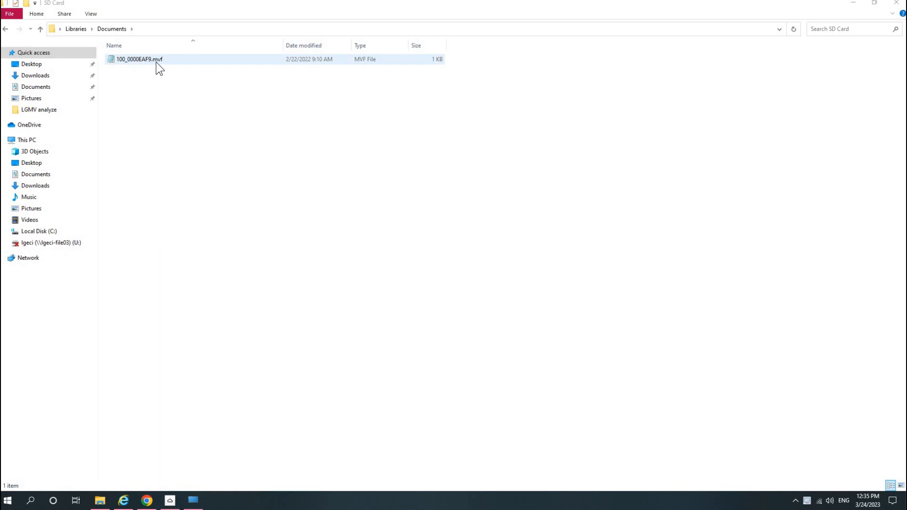
left_click(125, 93)
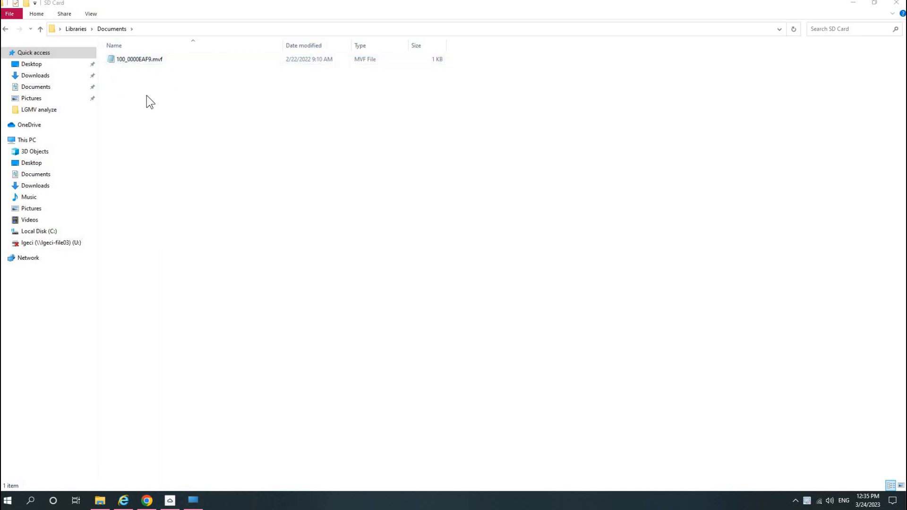
left_click(139, 58)
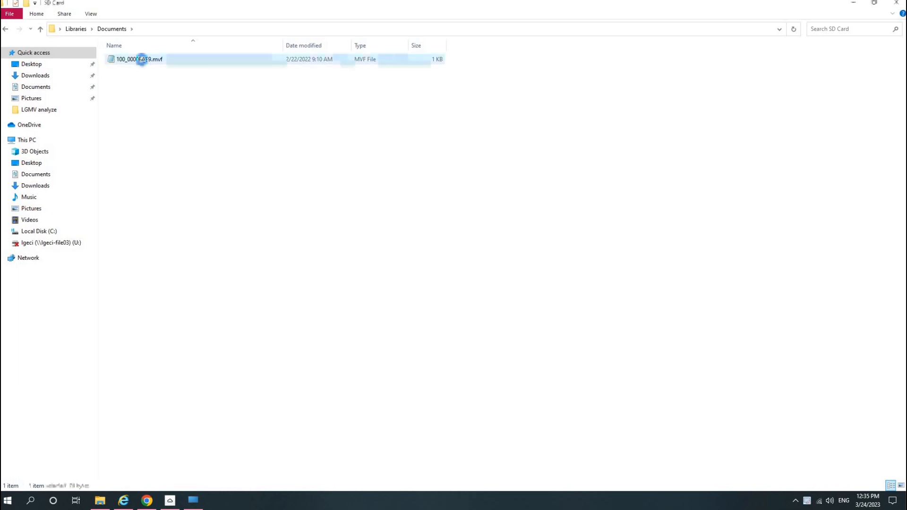
right_click(139, 58)
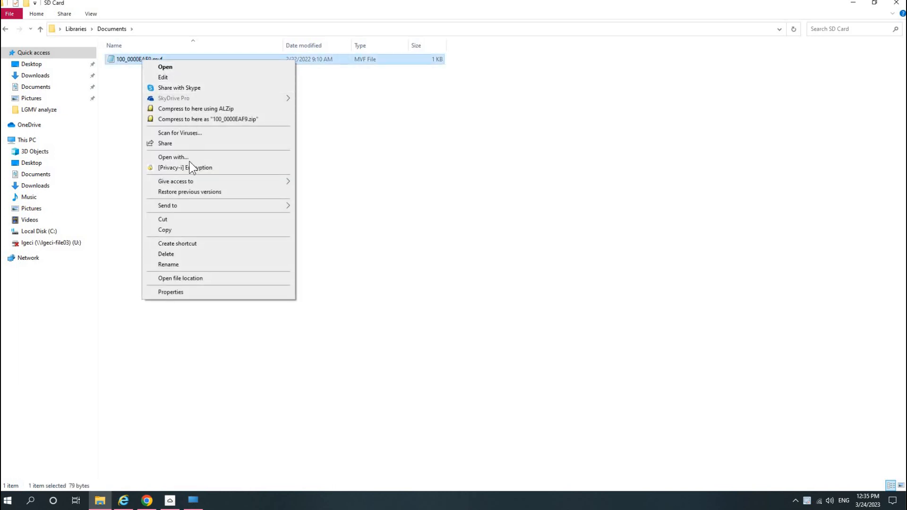
mouse_move(173, 157)
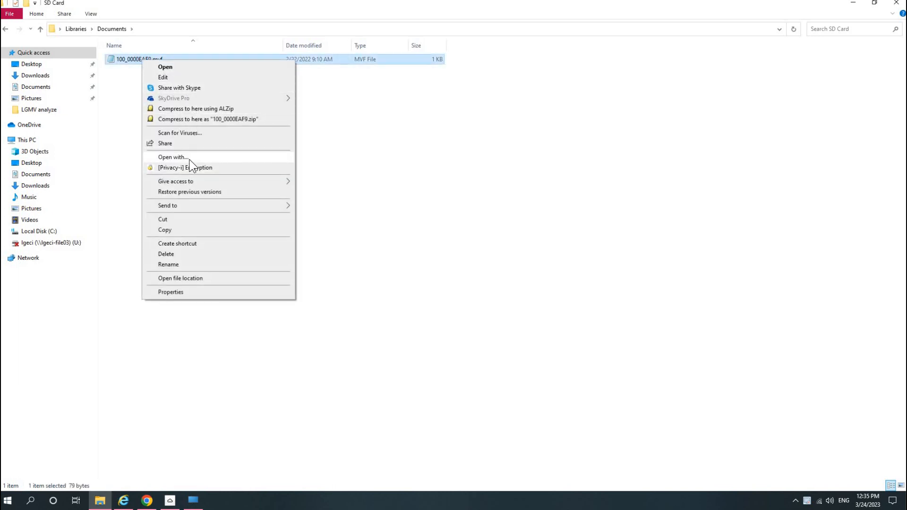
left_click(172, 157)
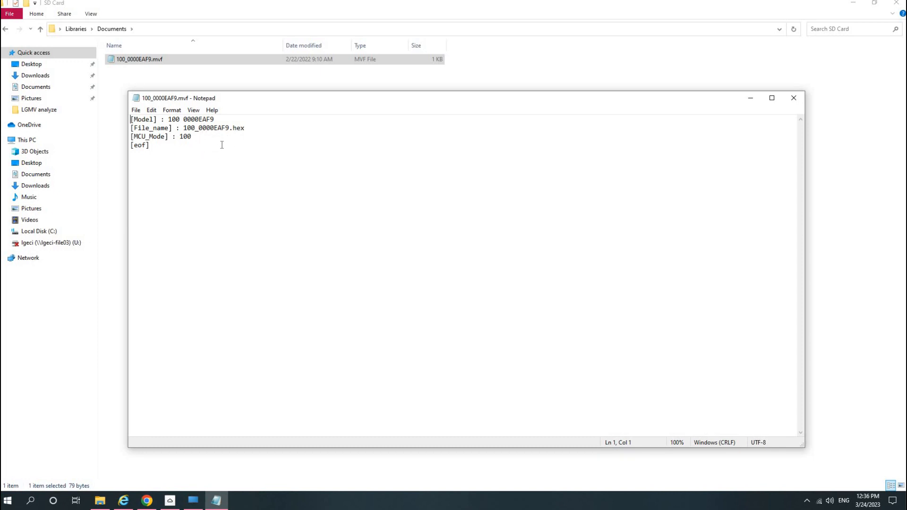
mouse_move(838, 133)
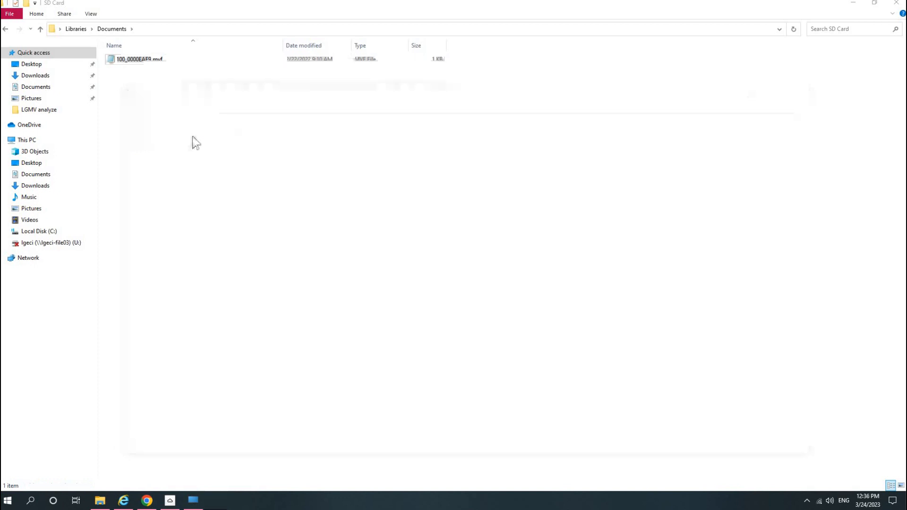
- Paste the Sync4_Cycle .mot firmware file into the SD Card folder beside 100_0000EAF9.mvf
right_click(195, 143)
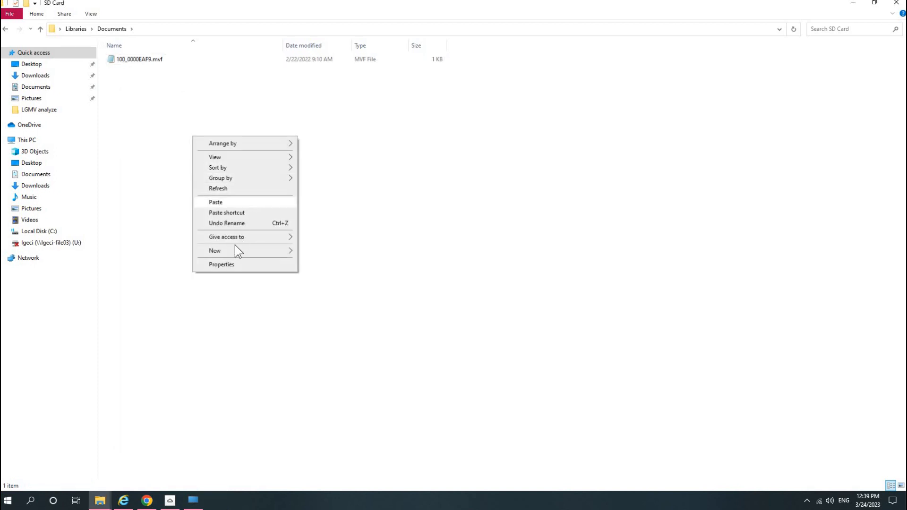
mouse_move(231, 208)
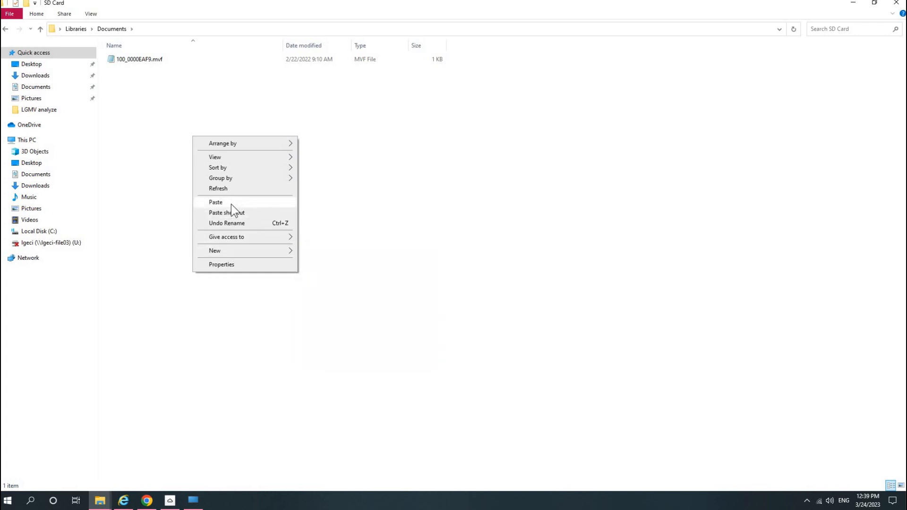
left_click(215, 202)
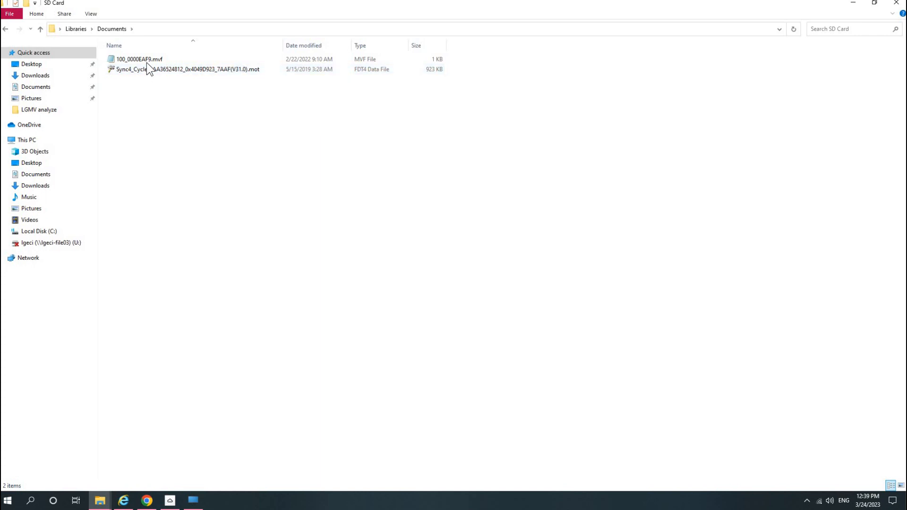
left_click(140, 58)
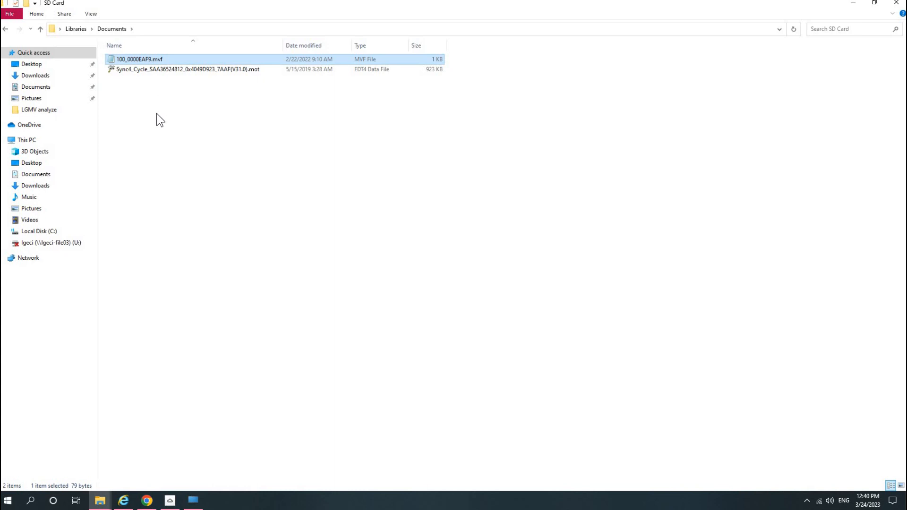
- Duplicate 100_0000EAF9.mvf and rename the copy Sync4_Cycle_SAA36524812_0x4049D923_7AAF(V31.0).mvf
left_click(160, 119)
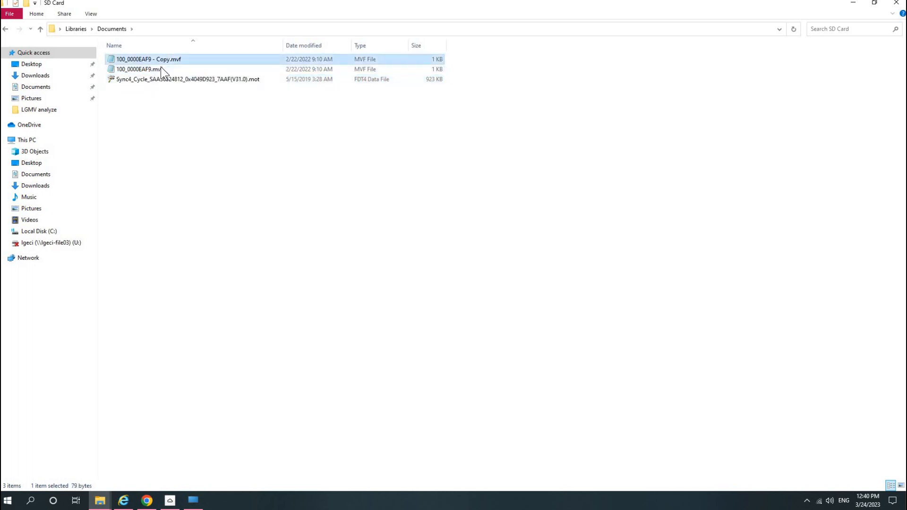
left_click(149, 59)
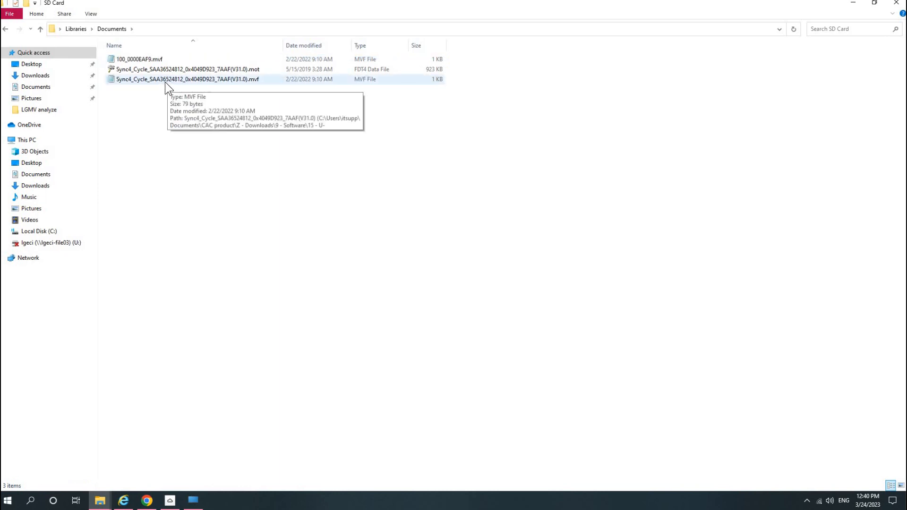
- Edit the renamed .mvf copy so its [Model] entry reads MV4_SYNC_v31.0
double_click(187, 79)
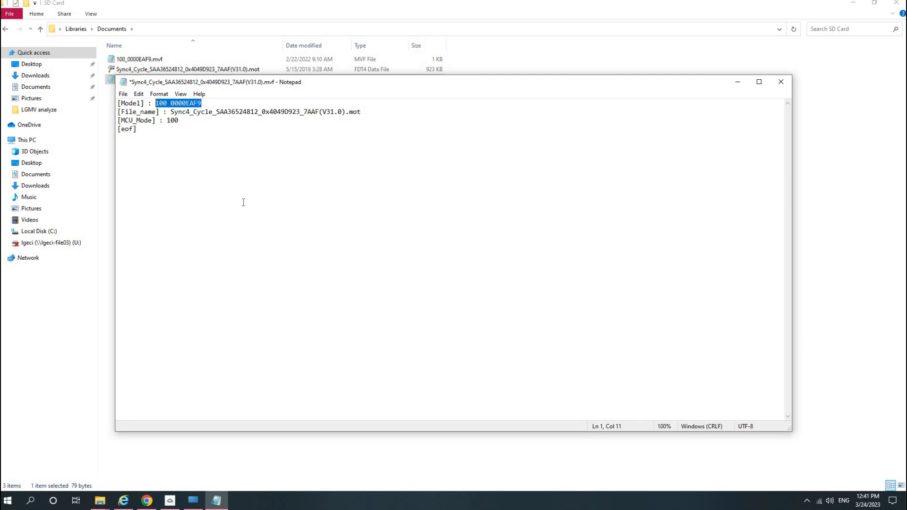
type("MV")
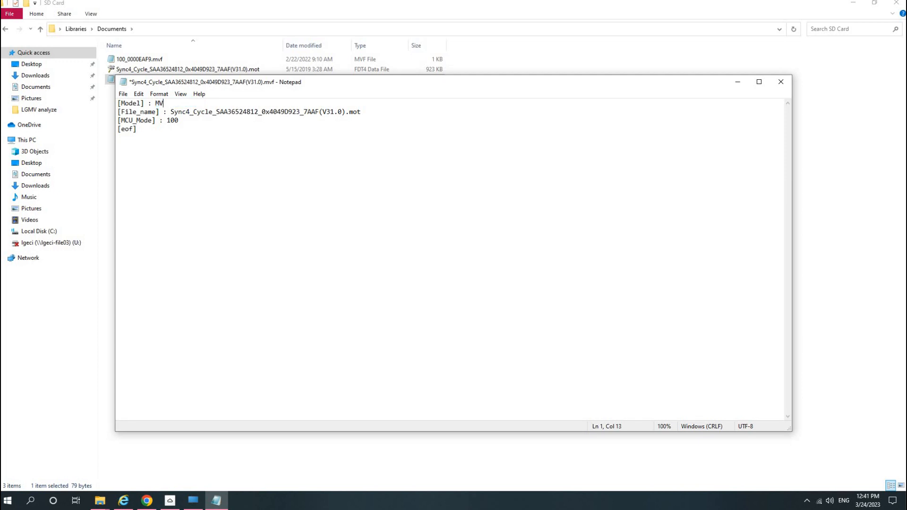
type("4")
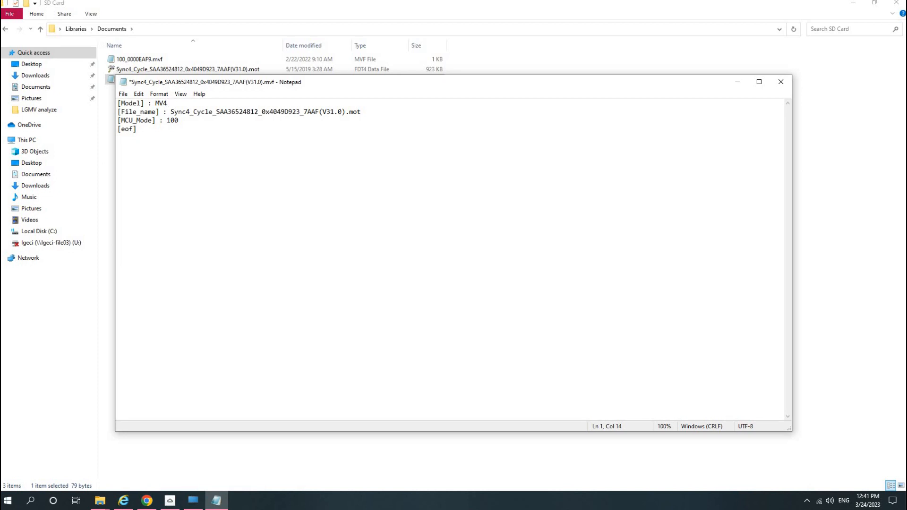
type("_")
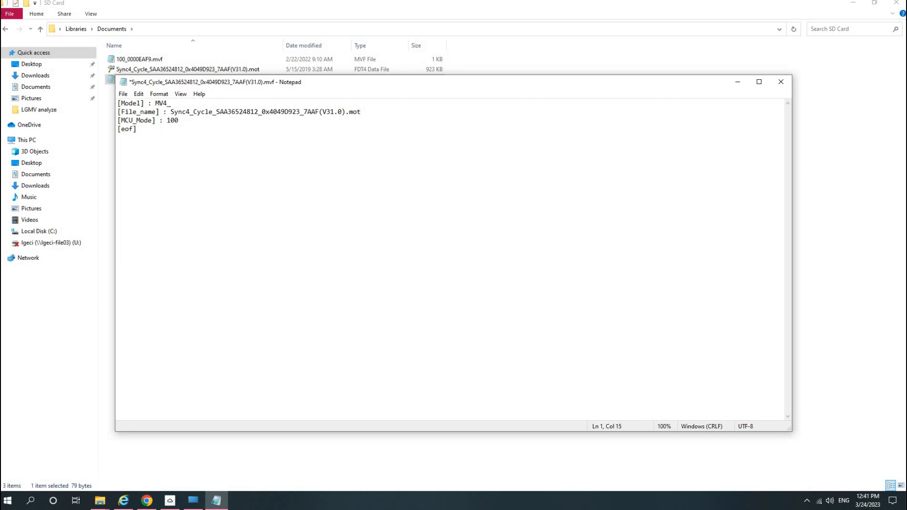
type("SYNC")
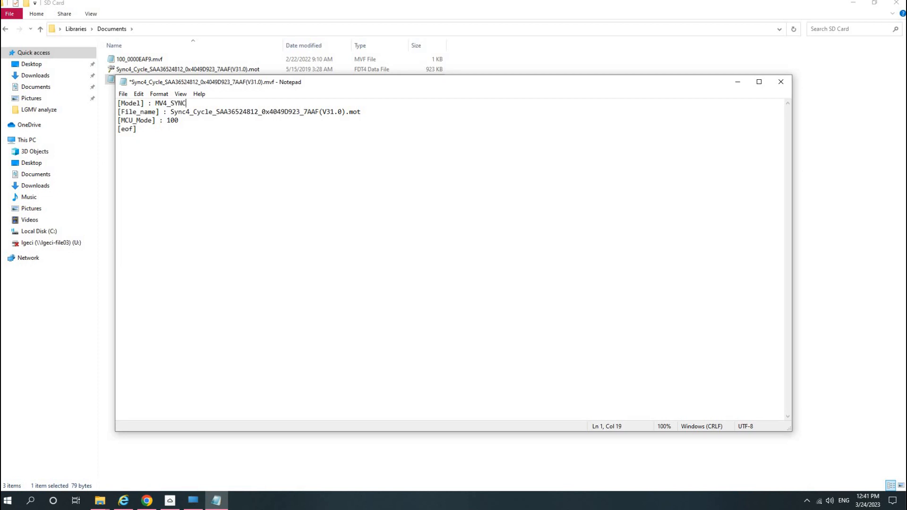
type("_")
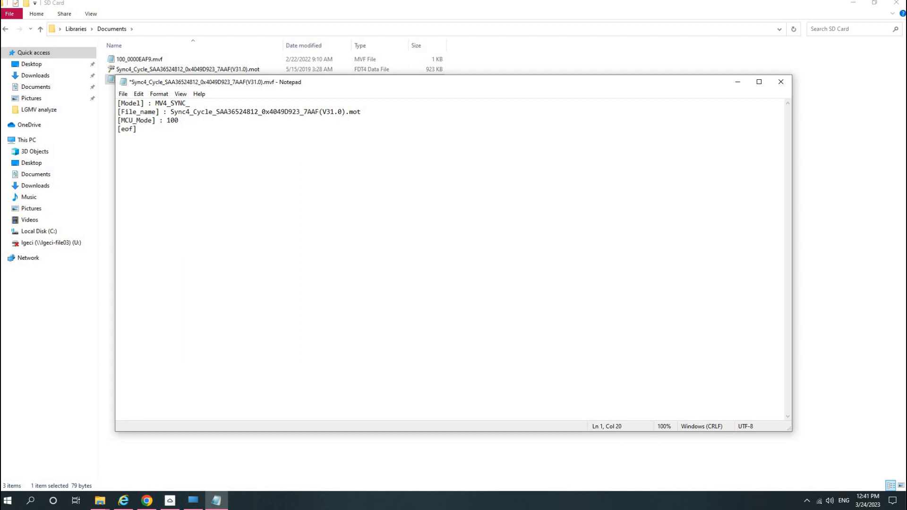
type("v")
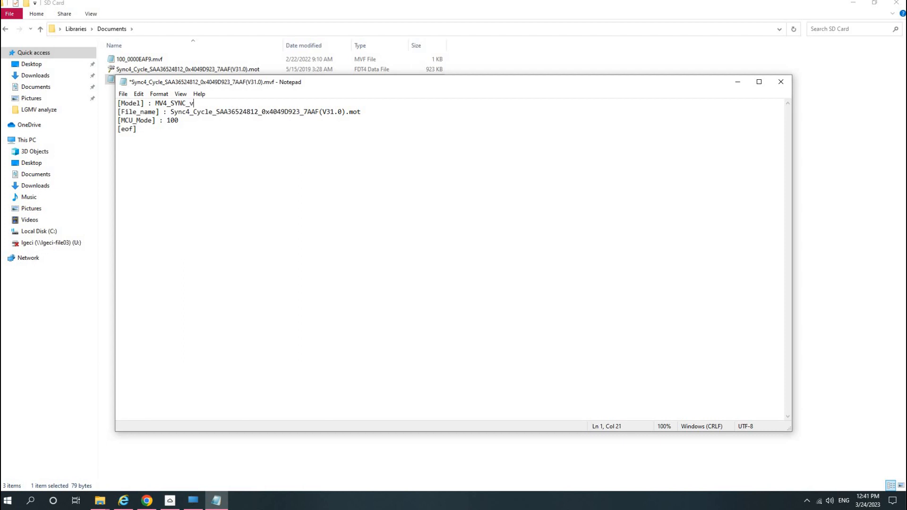
type("31.")
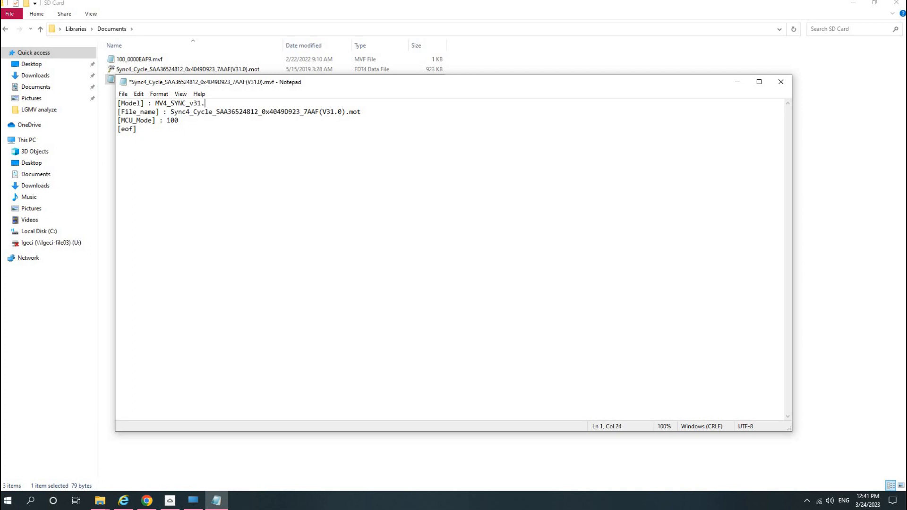
type("0")
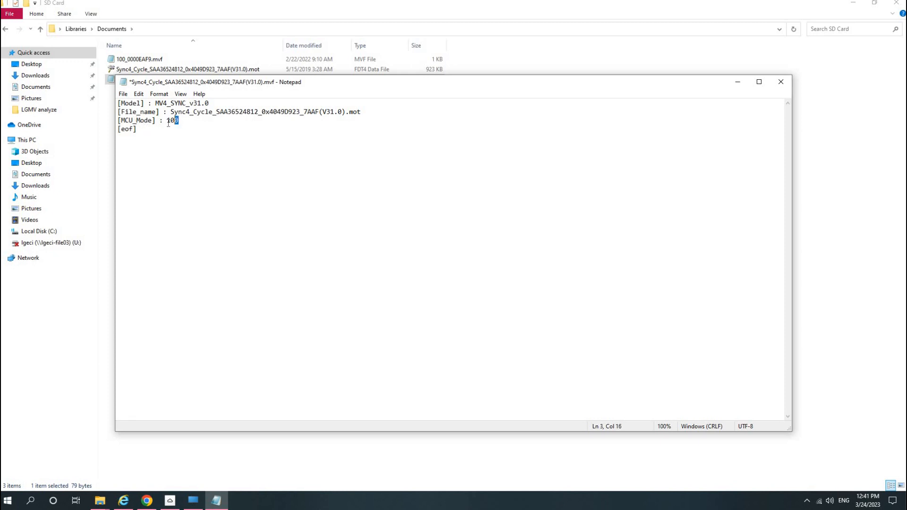
double_click(169, 120)
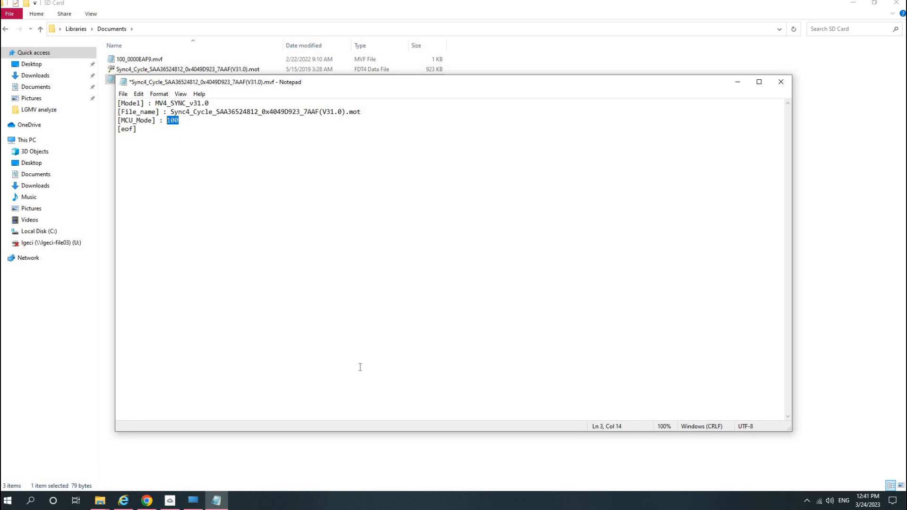
mouse_move(193, 500)
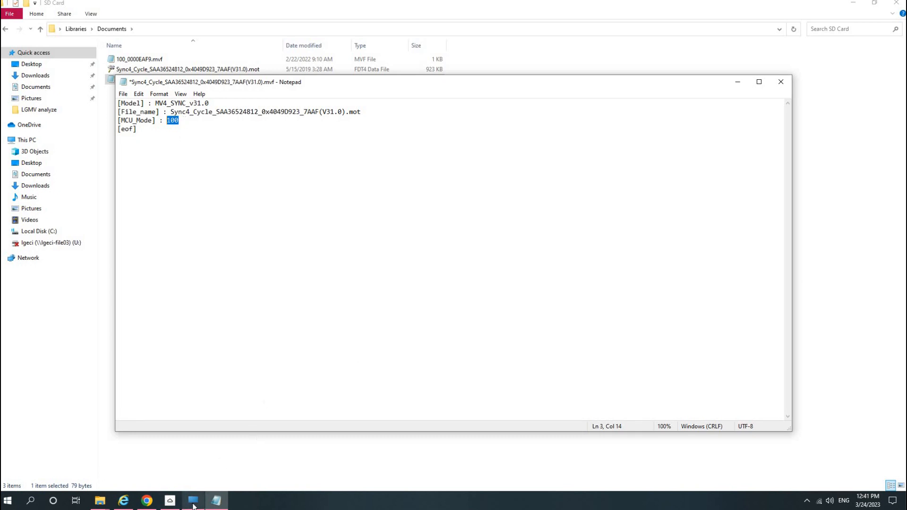
left_click(193, 501)
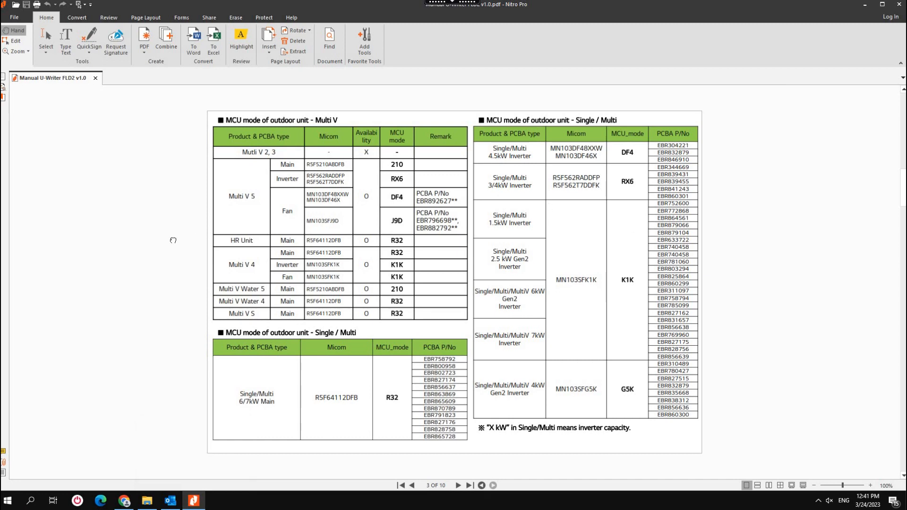
mouse_move(253, 178)
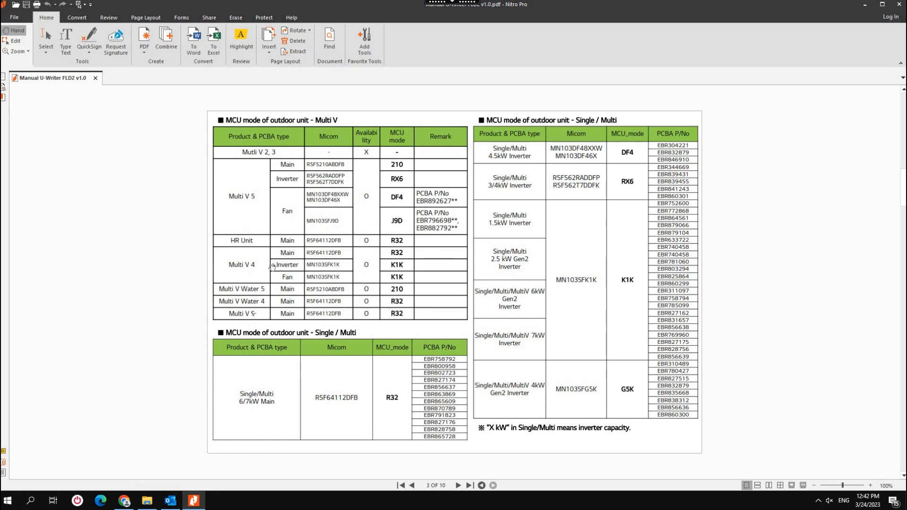
mouse_move(411, 151)
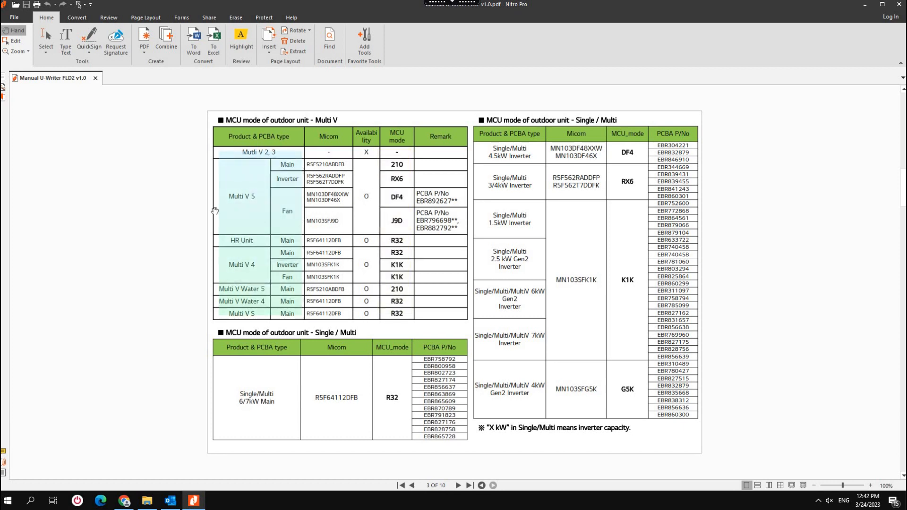
mouse_move(249, 293)
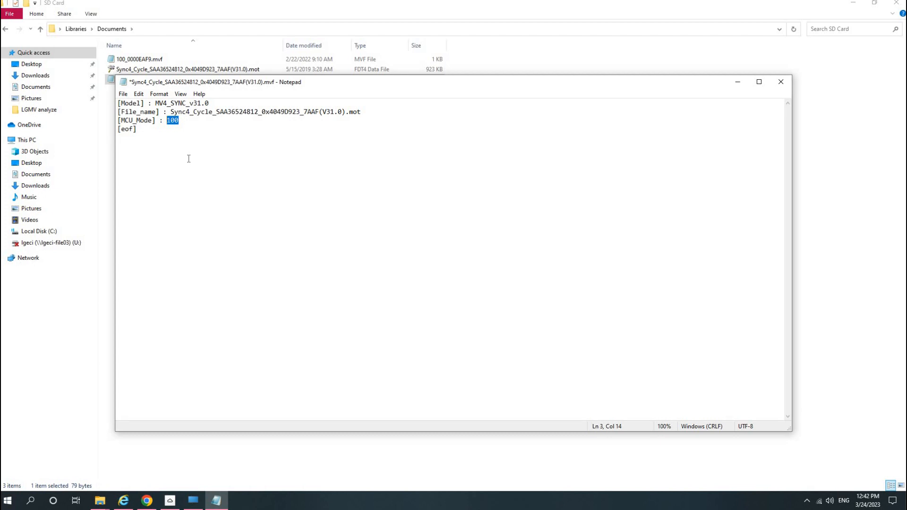
- Replace the MCU_Mode value with R32 and go to the File commands to save the edits
type("R32")
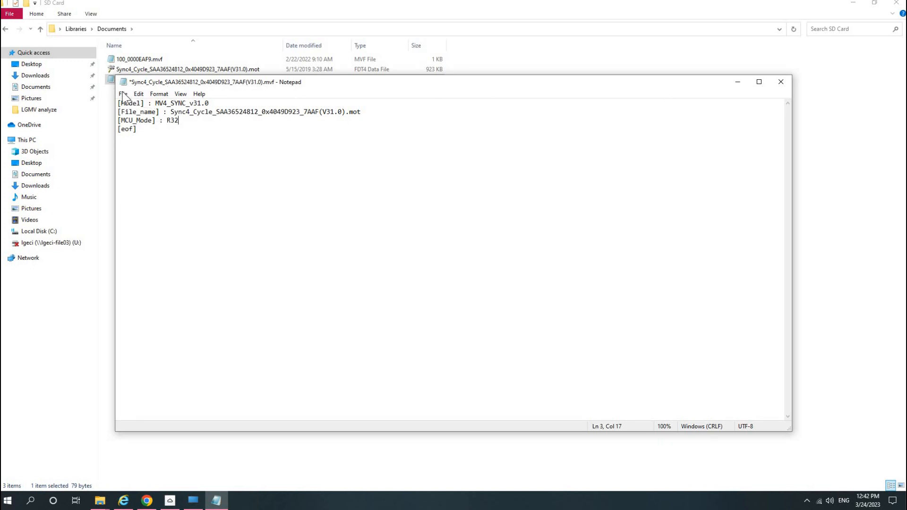
left_click(123, 94)
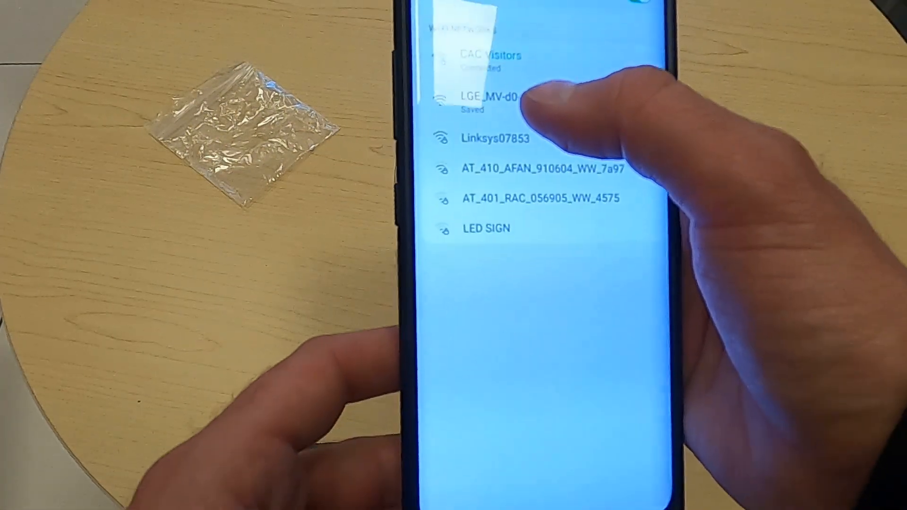
- Join LGE_MV-d0-1d-ab, start Monitoring and advance past Communication status to the Multi V IV HR model selection
left_click(498, 101)
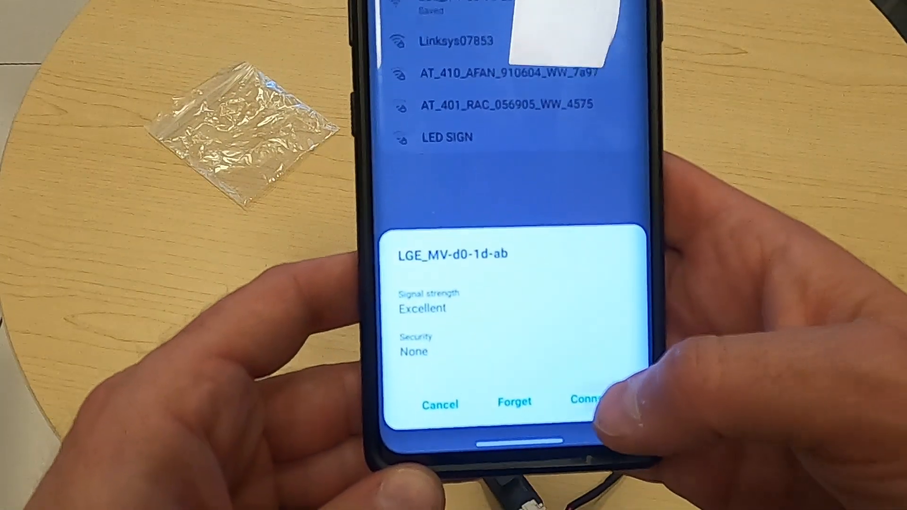
left_click(587, 403)
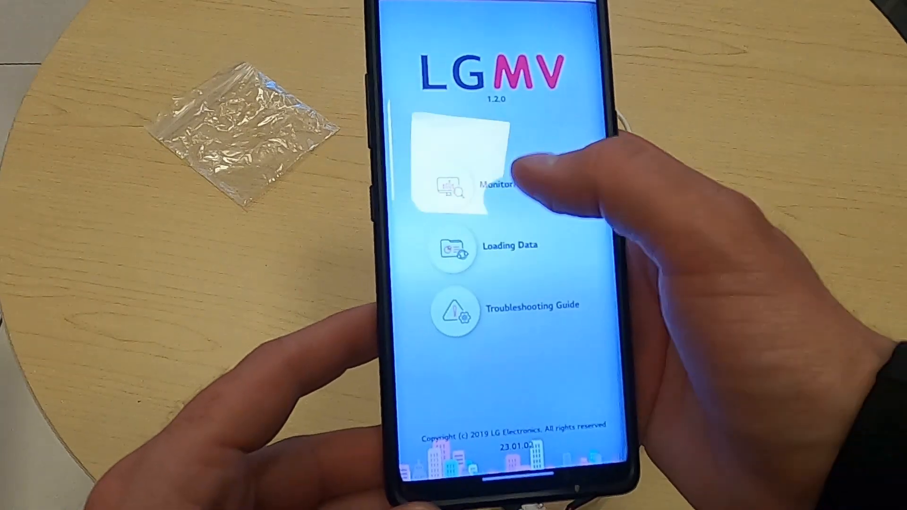
left_click(477, 186)
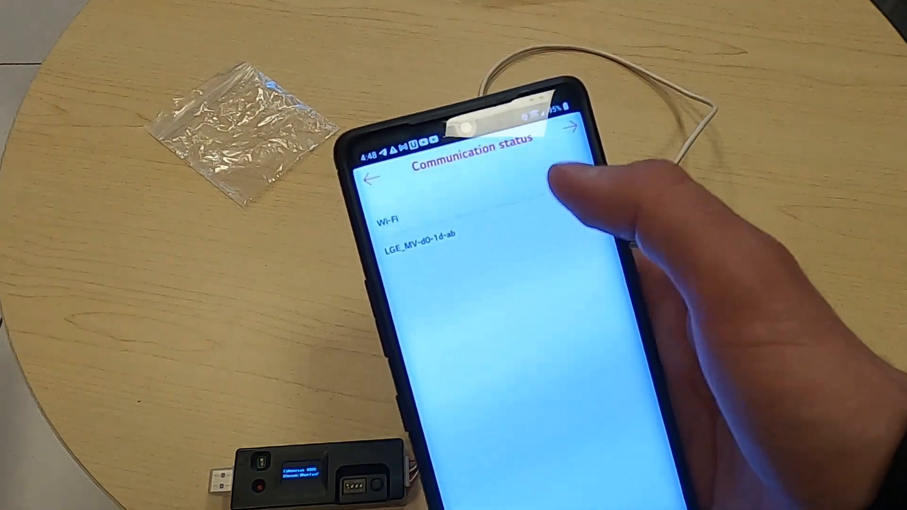
left_click(570, 127)
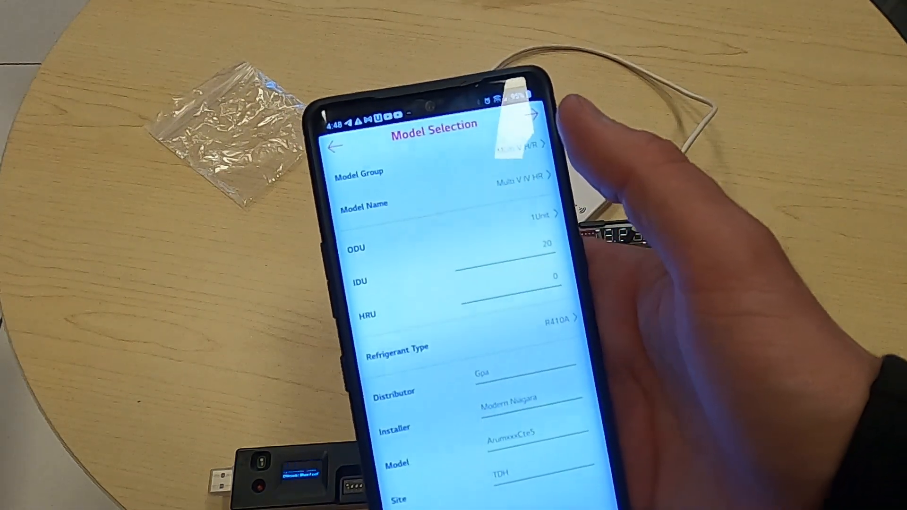